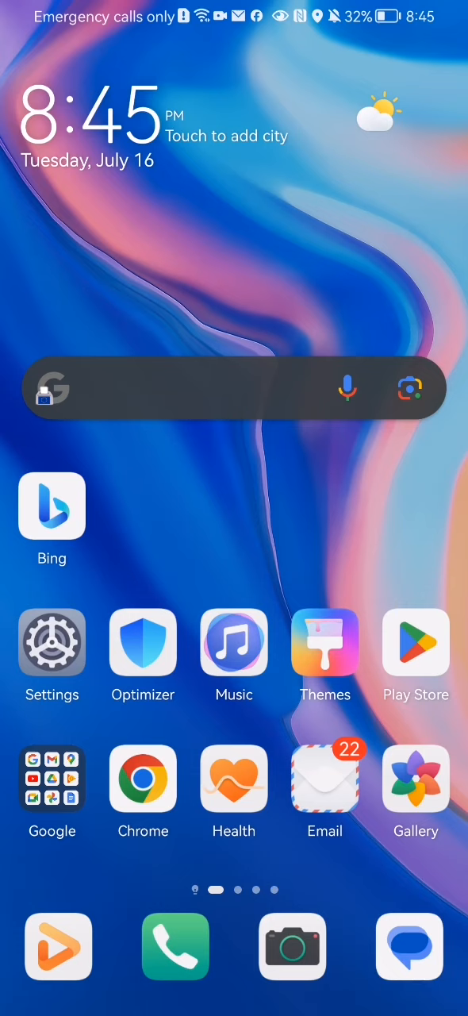
Launch the Bing app from the Android home screen.
left_click(51, 506)
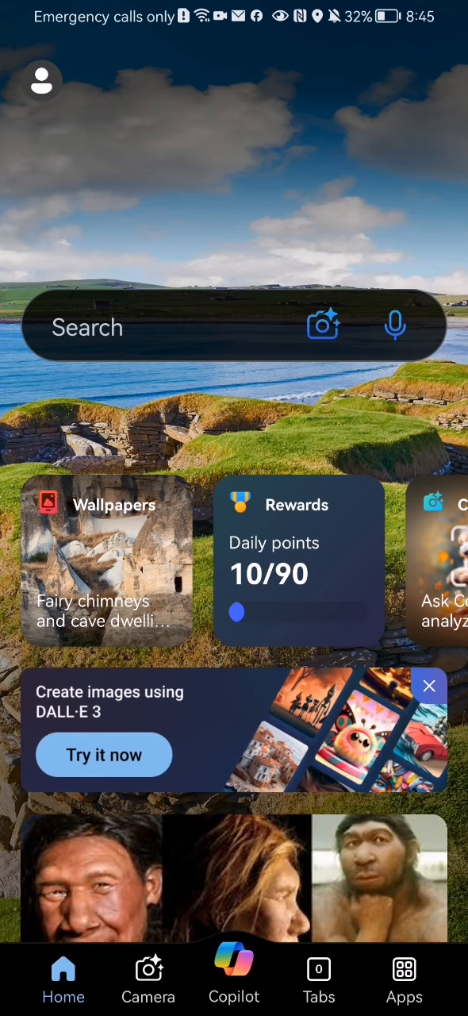
Go through the profile menu and Settings to the Region and language page.
left_click(41, 81)
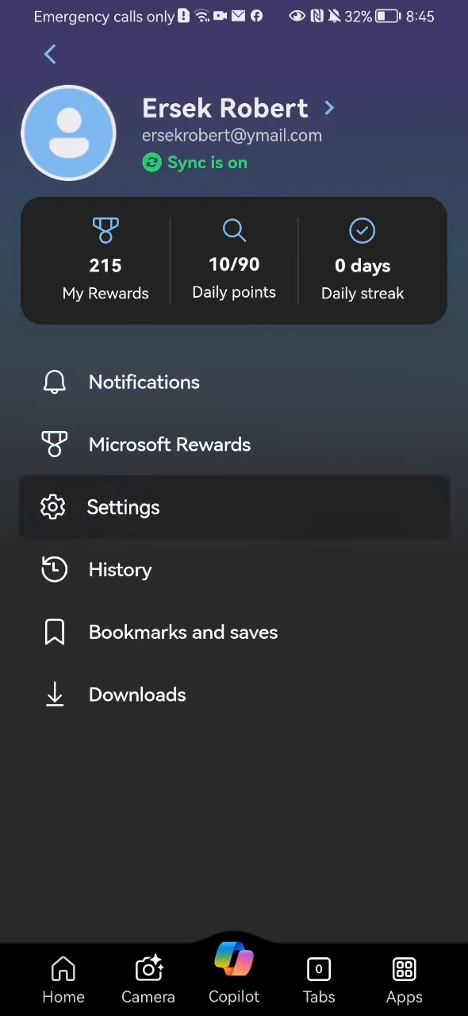
left_click(123, 507)
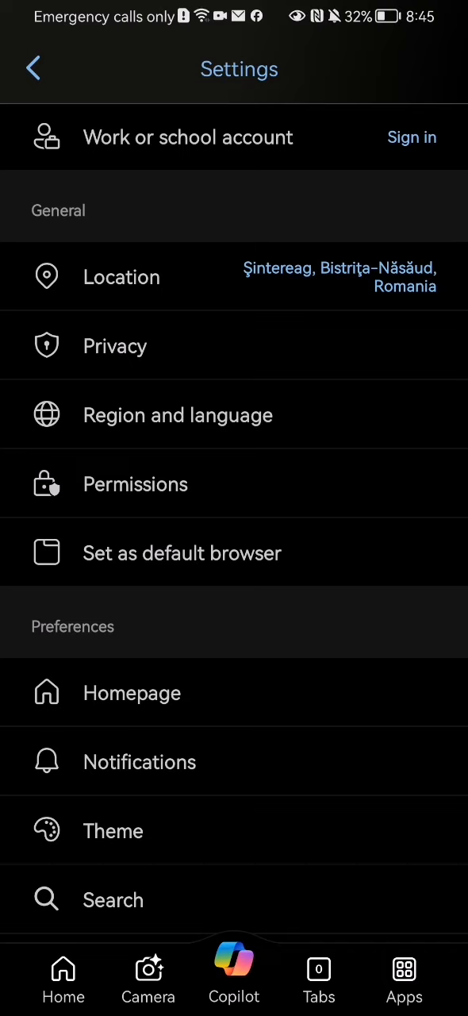
left_click(178, 415)
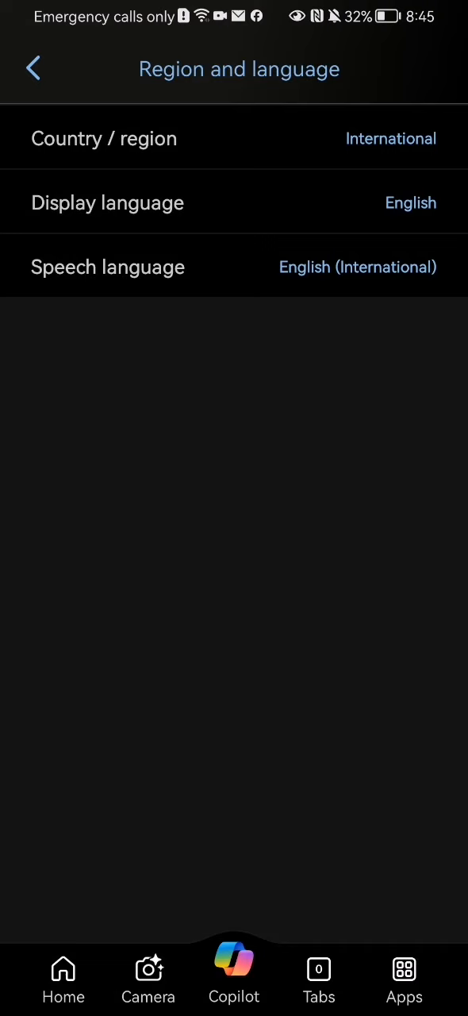
Choose Bulgarian (Bulgaria) from the speech language list.
left_click(107, 267)
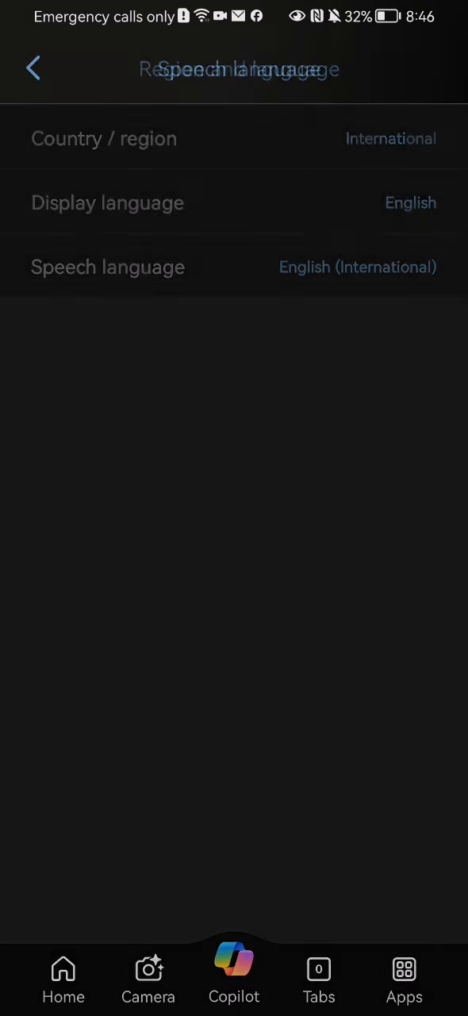
left_click(107, 267)
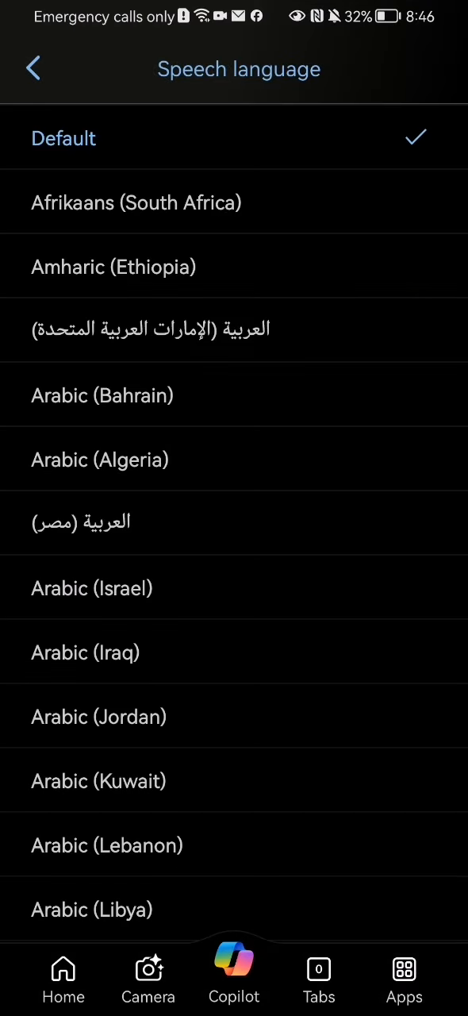
scroll("down", 3)
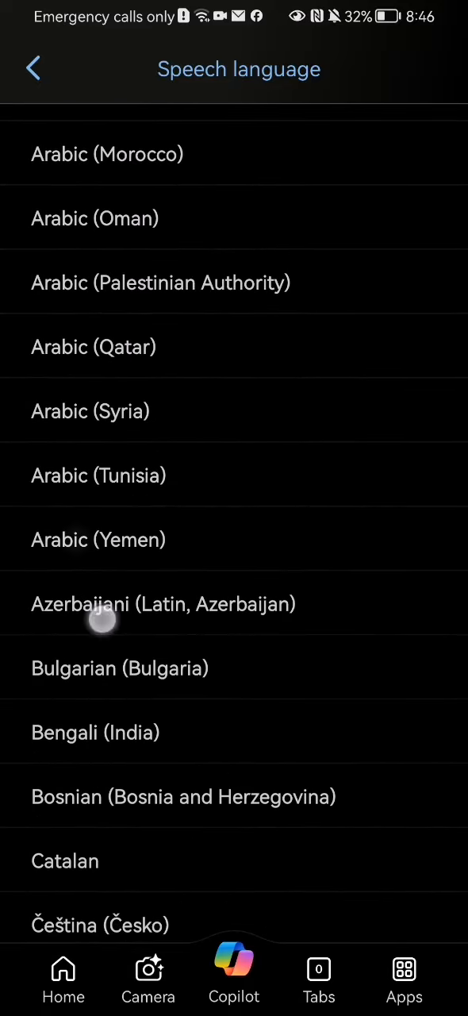
scroll("up", 3)
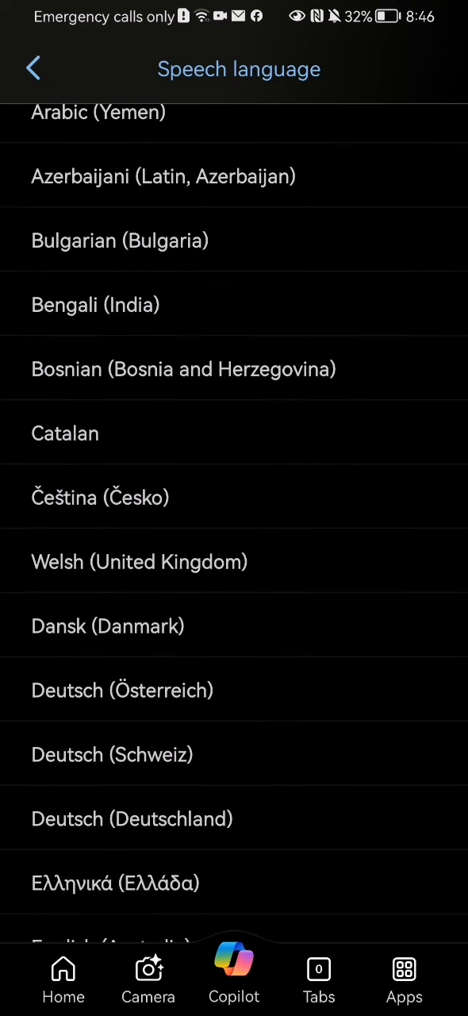
scroll("down", 3)
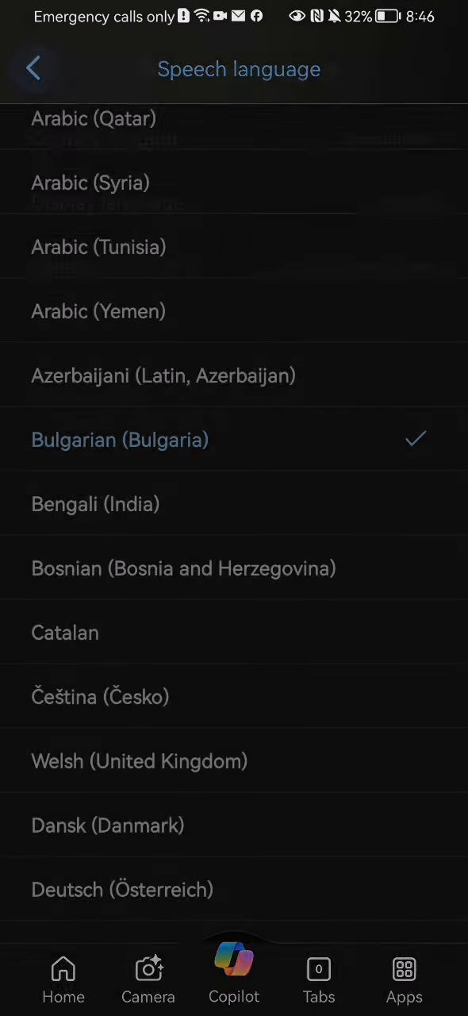
Back out through Region and language, Settings and the profile menu to Bing's home page.
left_click(33, 68)
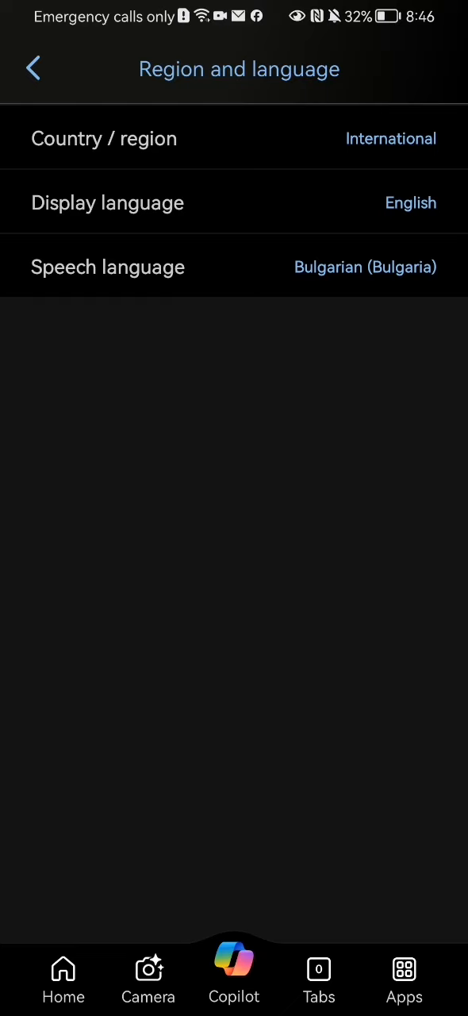
left_click(33, 69)
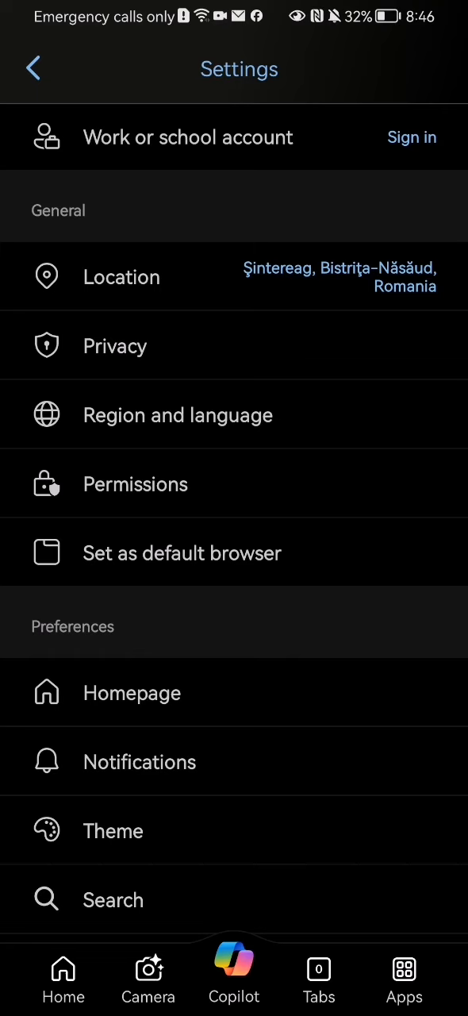
left_click(33, 69)
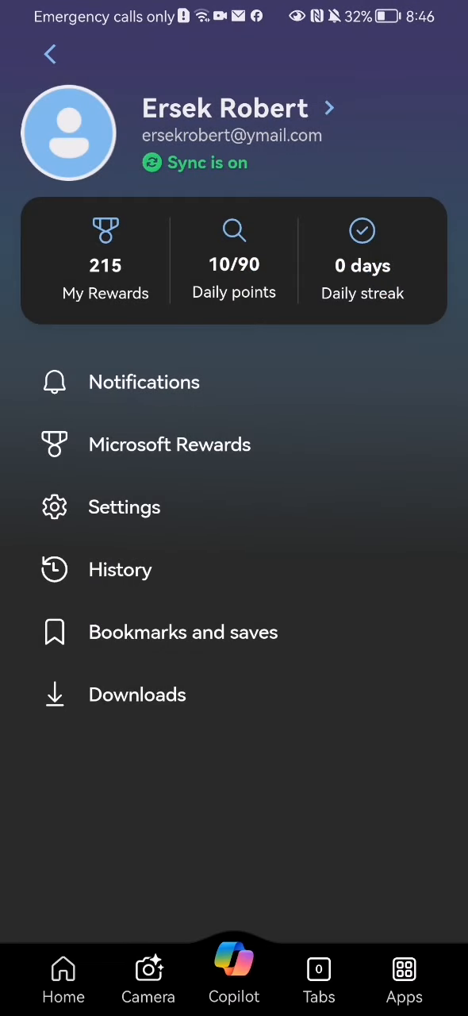
left_click(50, 54)
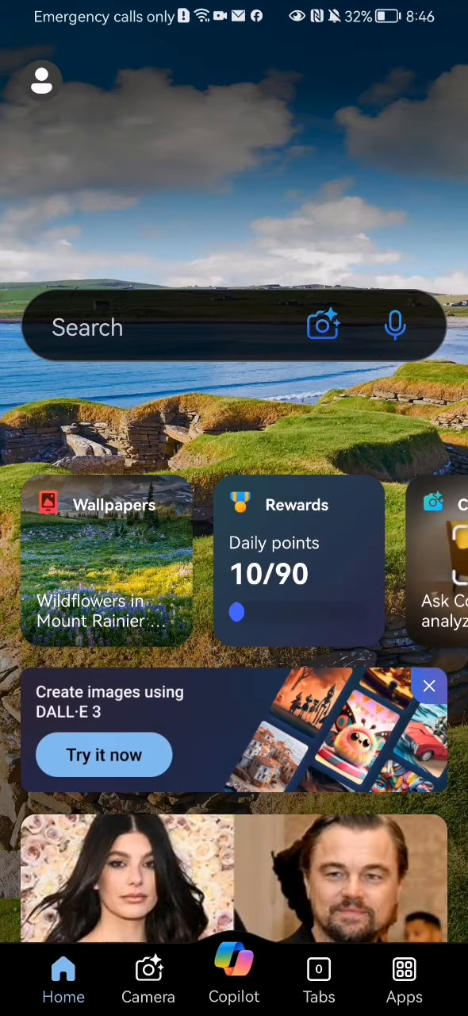